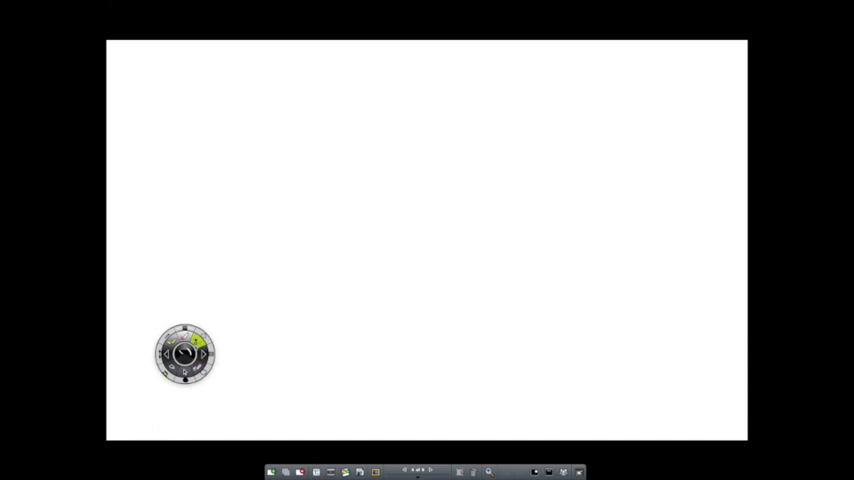
Step: Draw two vertical lines and a horizontal line across them for the tic-tac-toe grid
left_click_drag(300, 96, 316, 362)
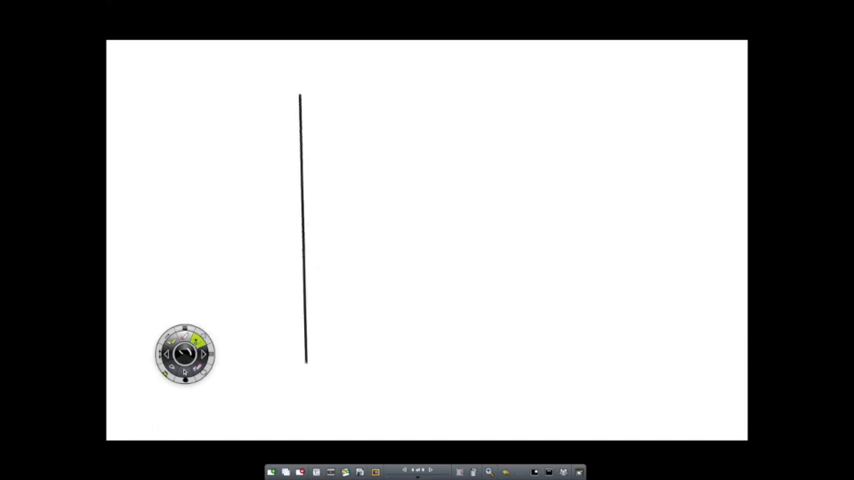
left_click_drag(512, 92, 516, 368)
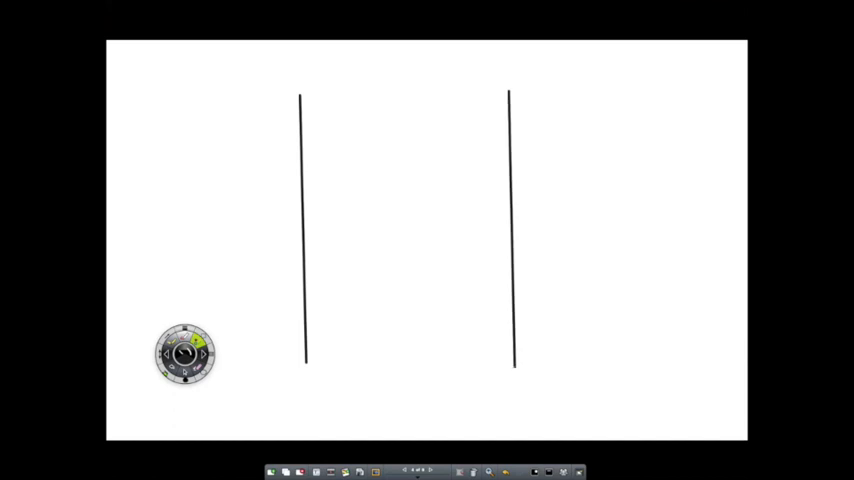
left_click_drag(162, 178, 600, 176)
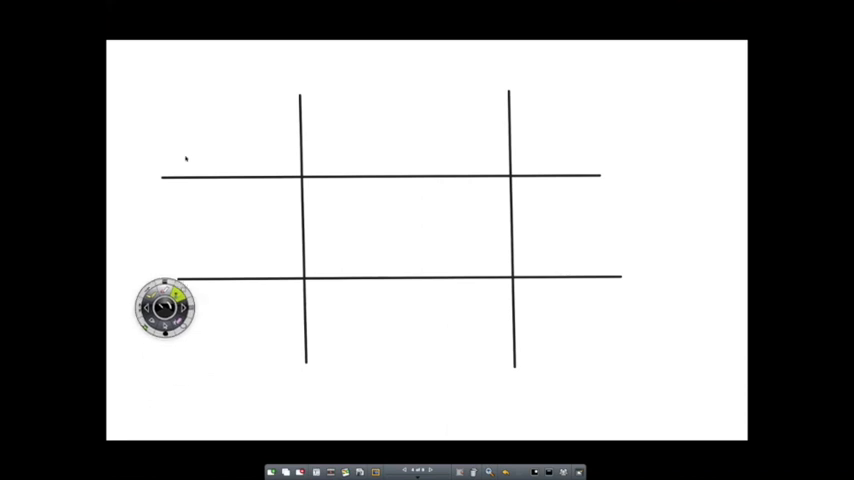
left_click_drag(164, 308, 244, 56)
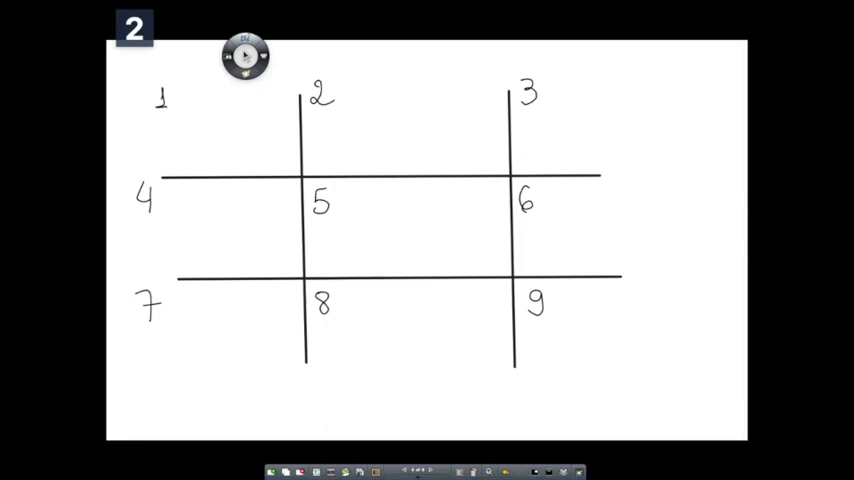
Step: Copy the first brownie picture from the image results via its context menu
right_click(188, 260)
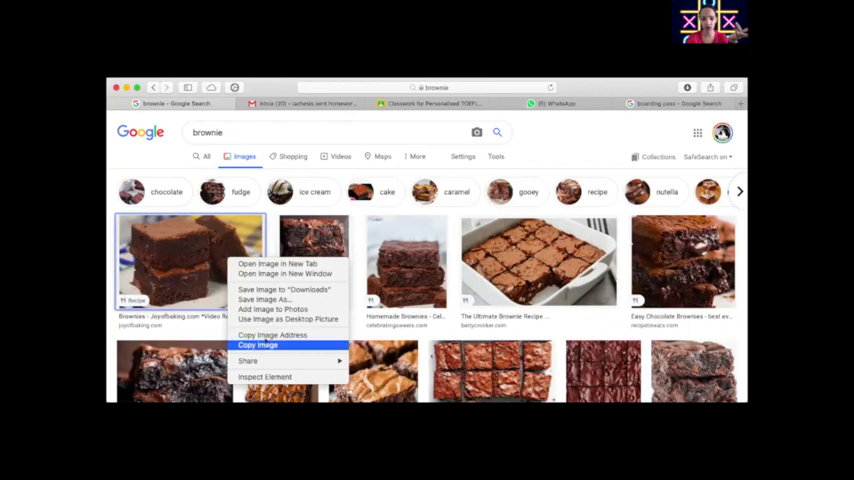
left_click(256, 344)
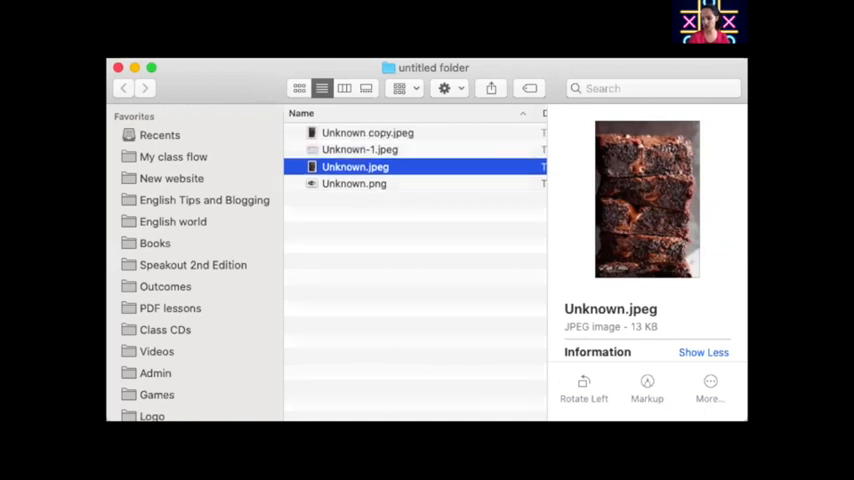
Step: Preview the saved Unknown.jpeg brownie image in the untitled Finder folder
left_click(368, 132)
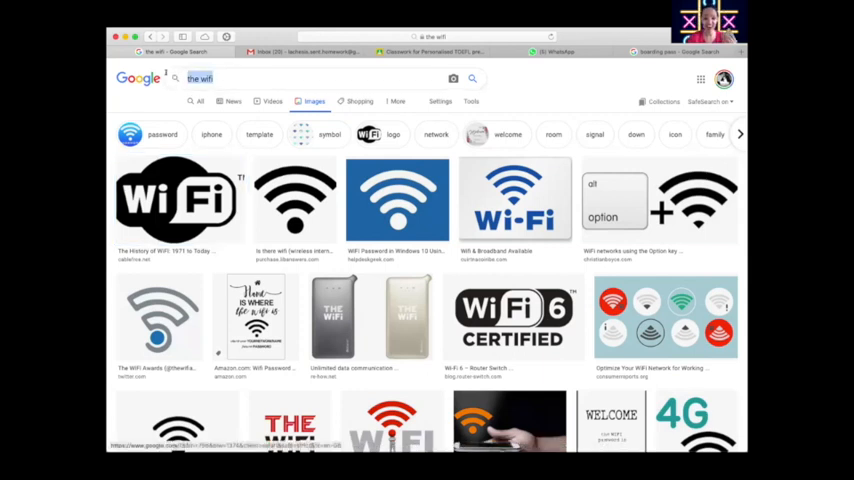
Step: Search Google Images for tic-tac-toe cross png pictures
type("tic to")
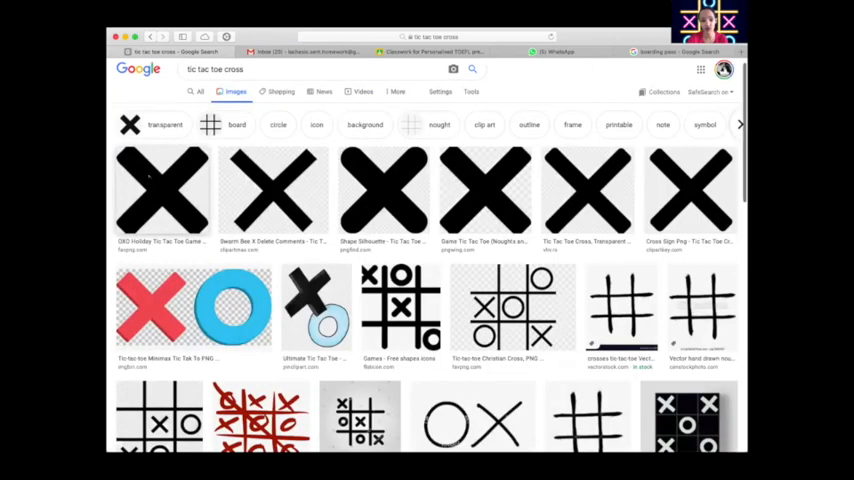
right_click(164, 190)
type(" p")
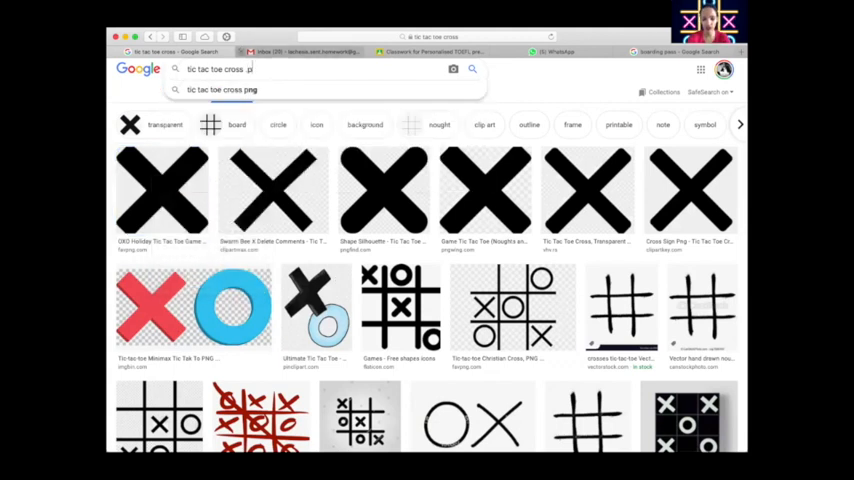
key("enter")
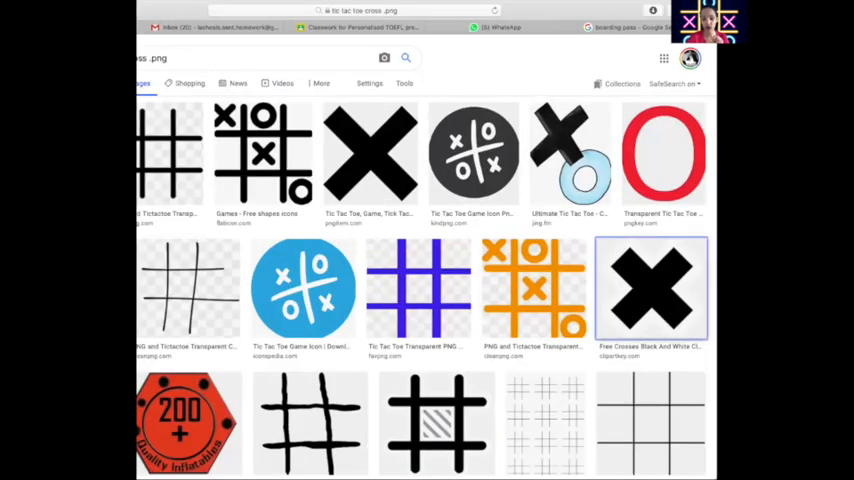
Step: Browse the results and bring up a larger preview of a red nought picture
scroll("down", 3)
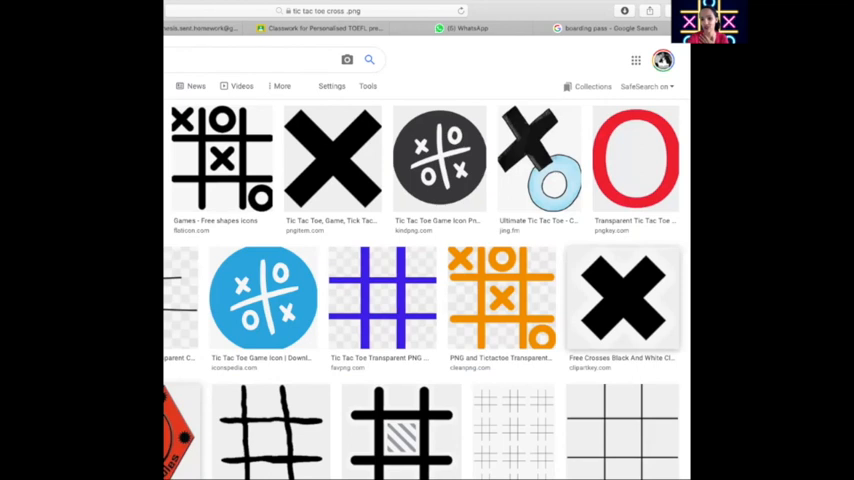
right_click(624, 296)
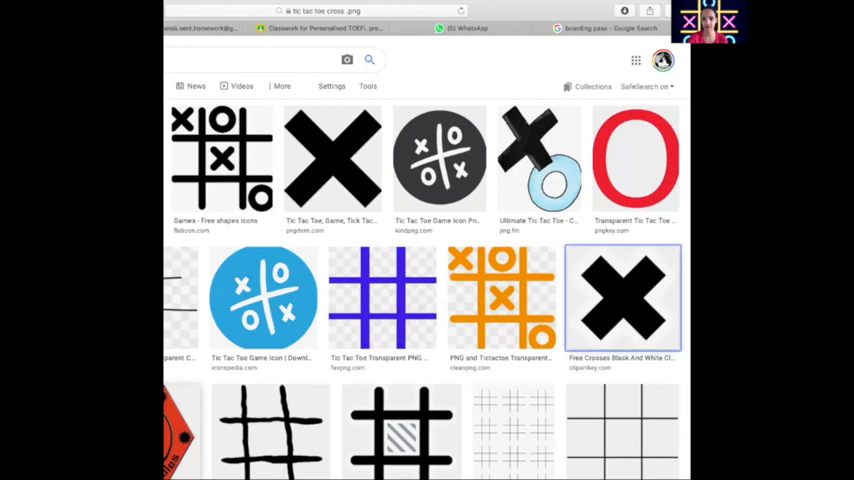
left_click(636, 158)
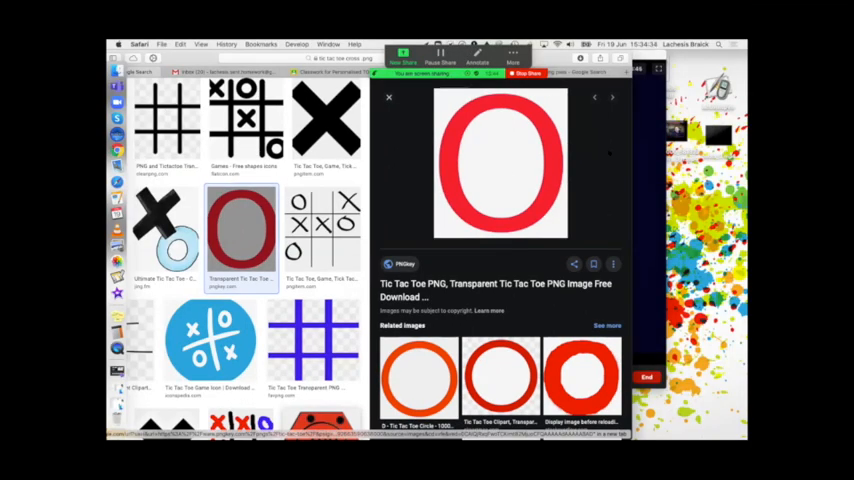
Step: Copy the red nought picture from its enlarged preview
right_click(500, 160)
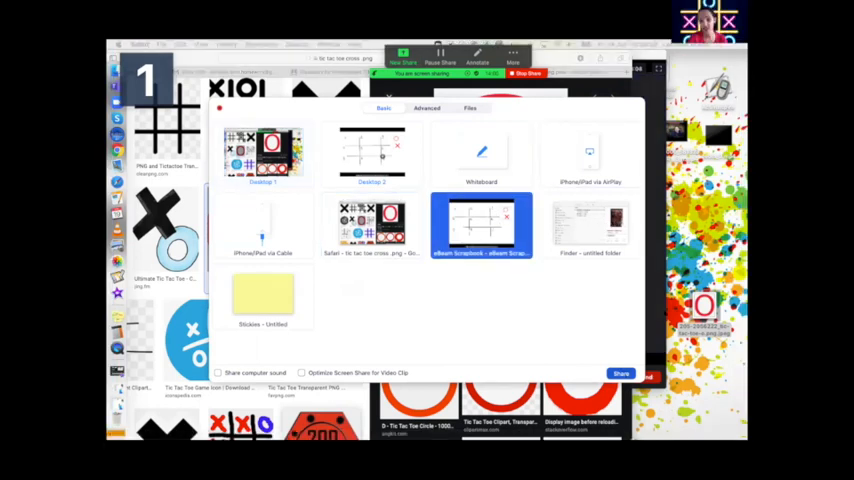
Step: Share the eBeam Scrapbook window and paste the copied nought and cross beside the grid
left_click(620, 372)
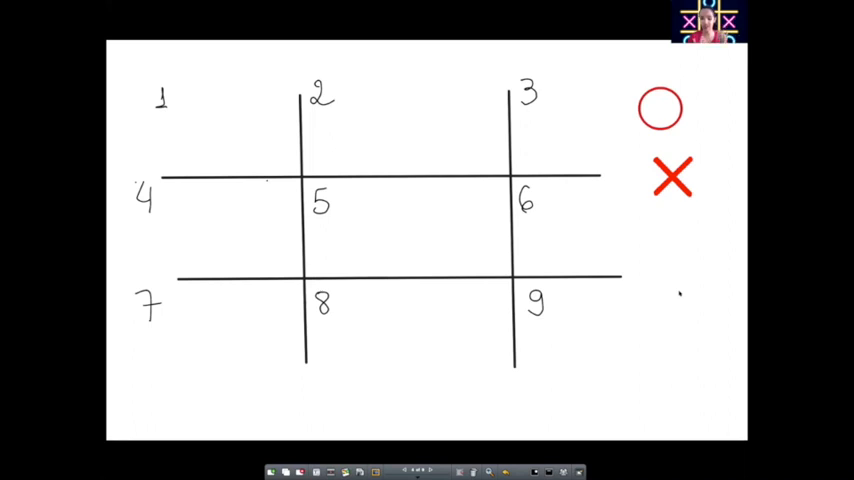
left_click(660, 108)
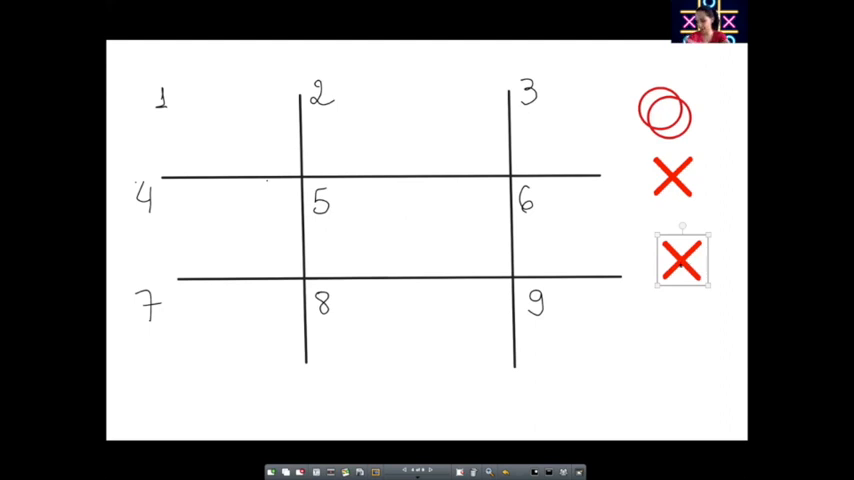
Step: Move the spare cross down the page to sit beside space 9
left_click_drag(684, 260, 660, 300)
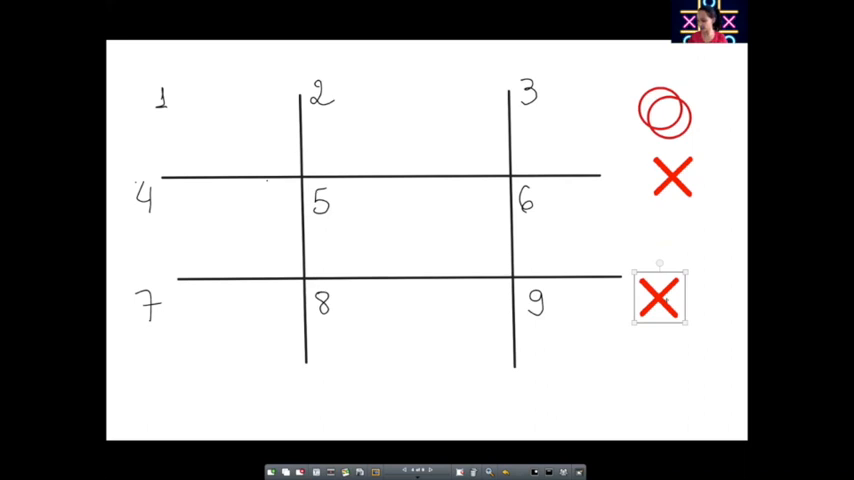
left_click_drag(660, 298, 388, 122)
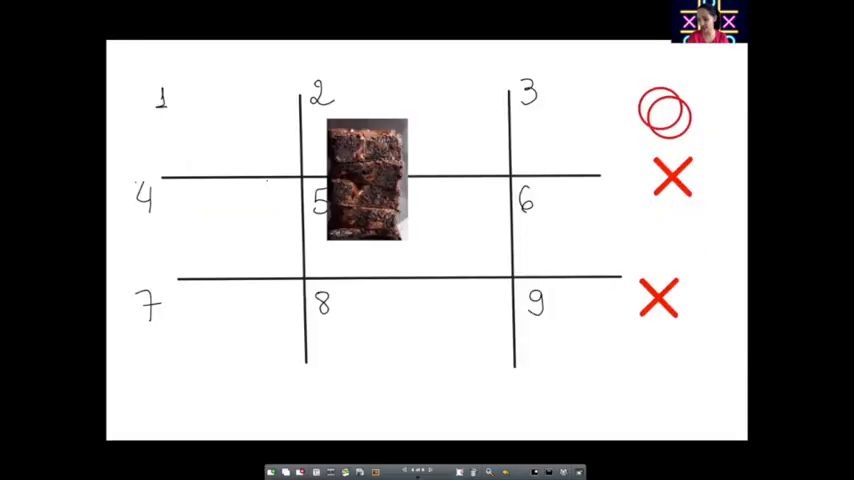
Step: Shrink the pasted photo and move it into space 5 of the grid
left_click_drag(368, 180, 392, 204)
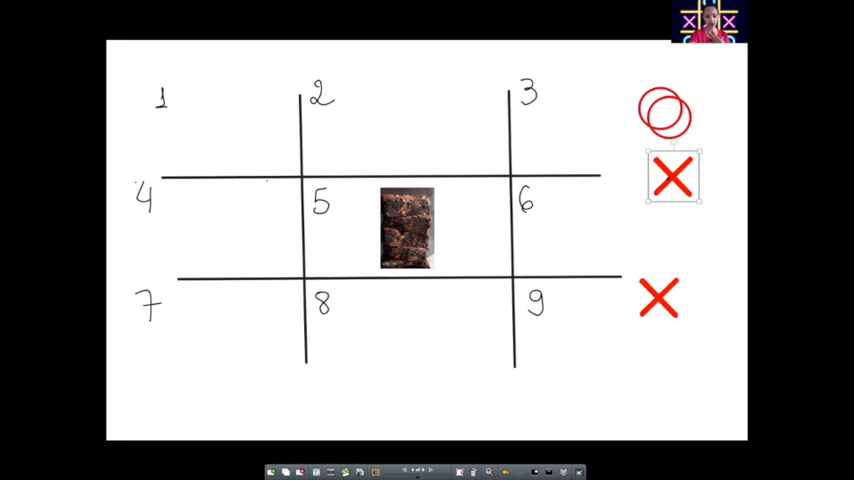
left_click_drag(672, 176, 450, 218)
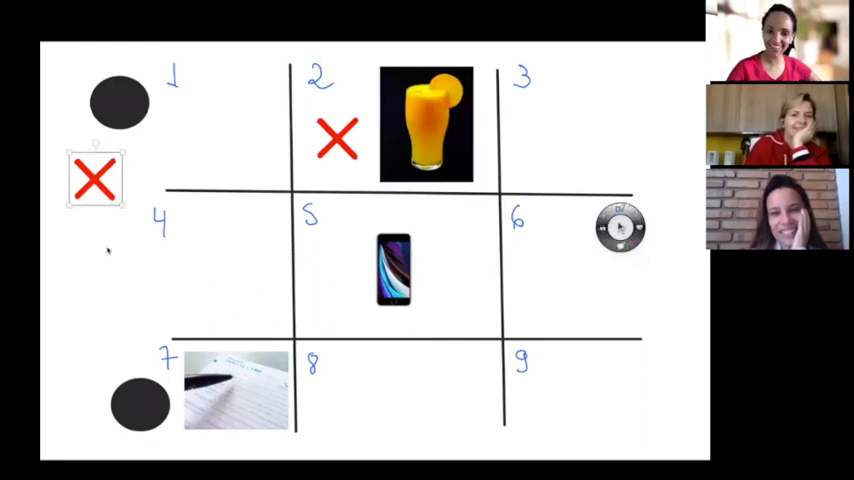
Step: Move a red cross into space 5 right beside the phone picture
left_click_drag(96, 178, 340, 278)
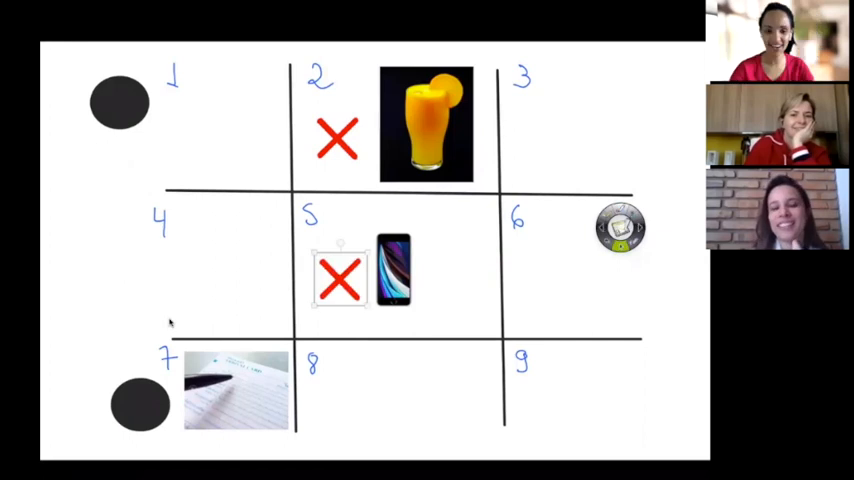